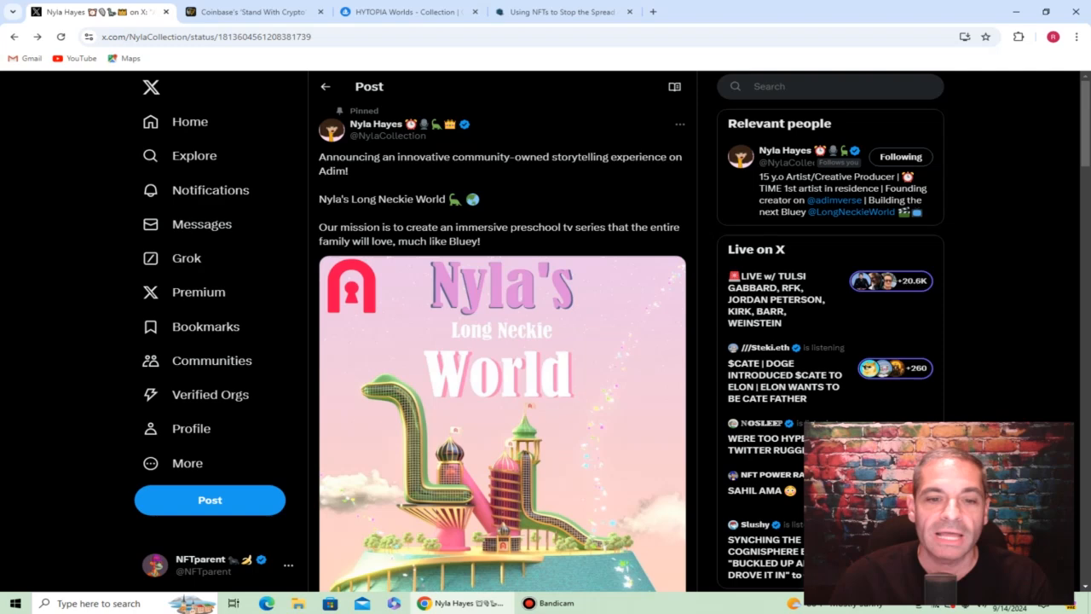
Scroll down through the current page to finish reviewing it before moving on
scroll(down, 3)
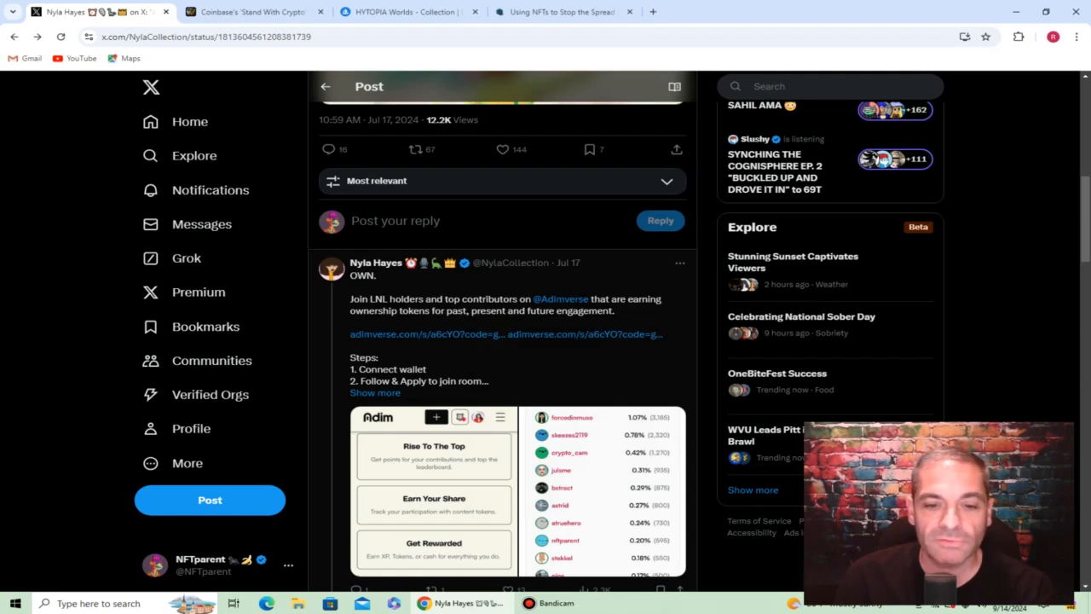
scroll(down, 3)
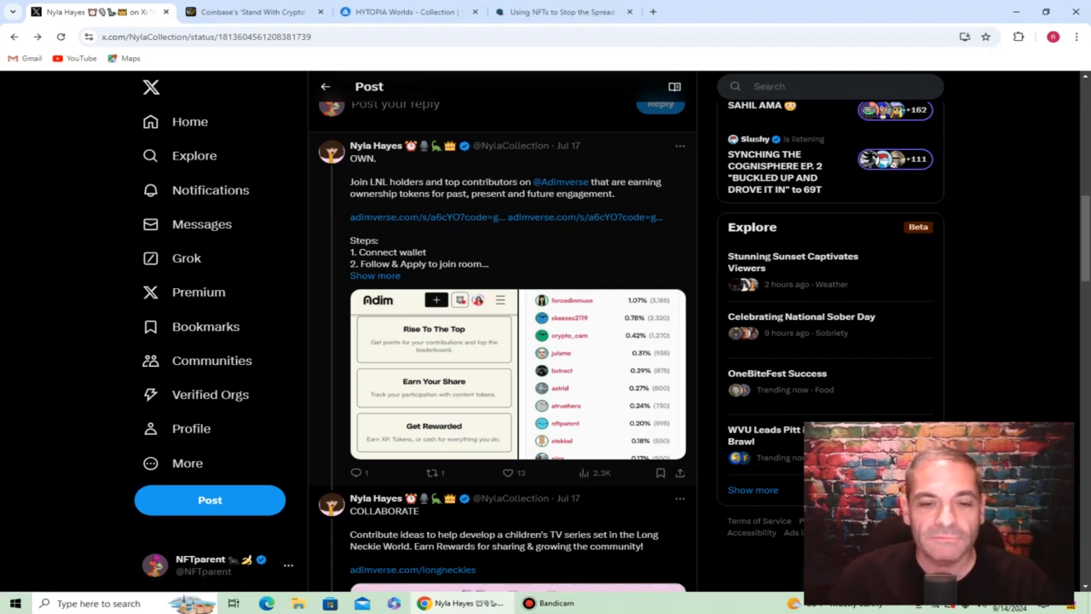
scroll(down, 3)
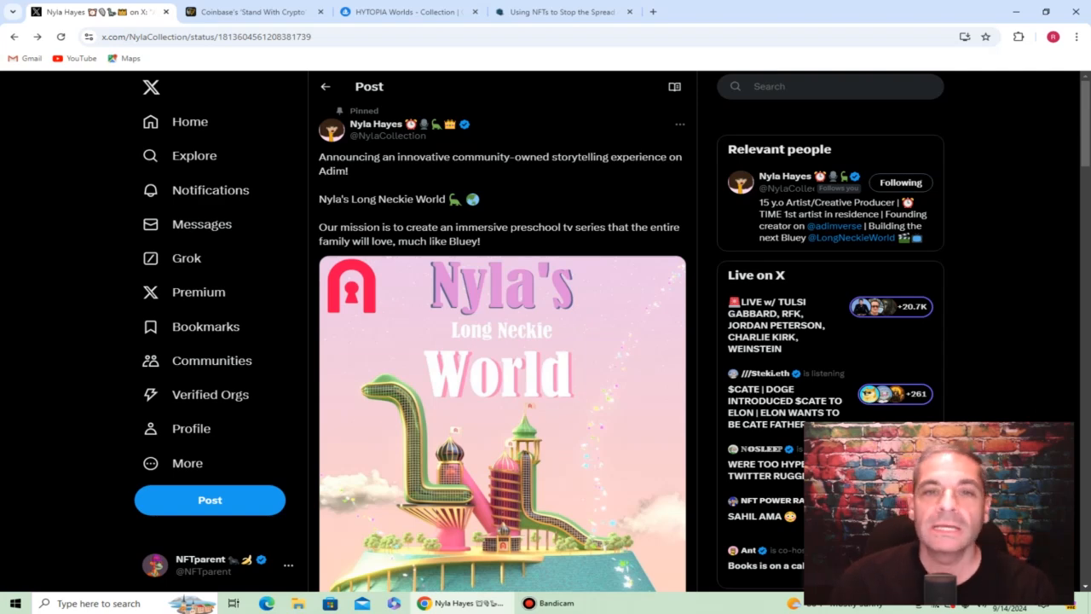
scroll(down, 3)
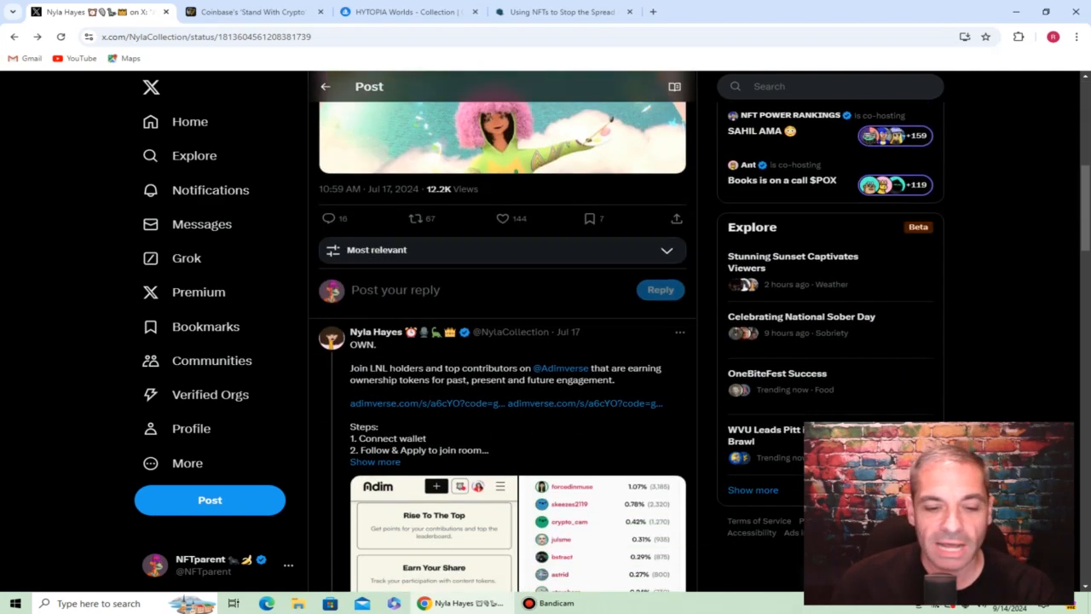
scroll(down, 3)
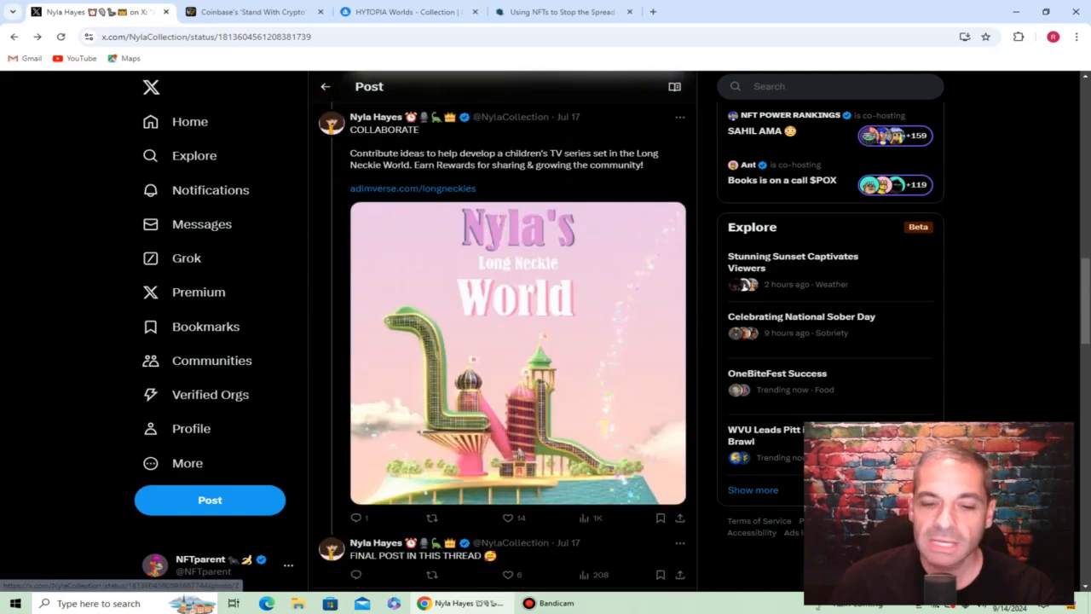
scroll(down, 3)
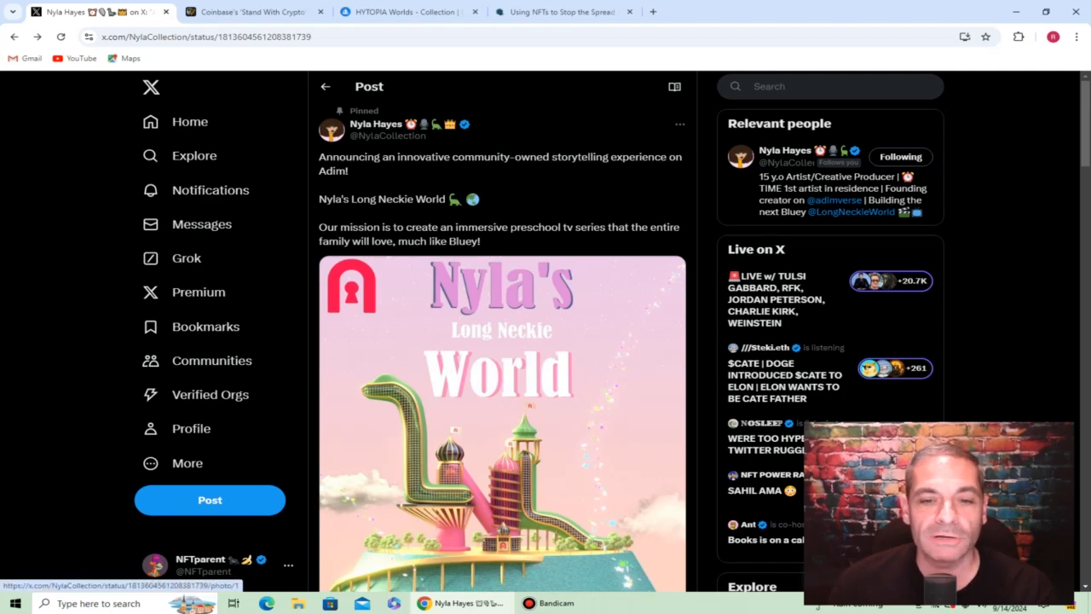
scroll(down, 3)
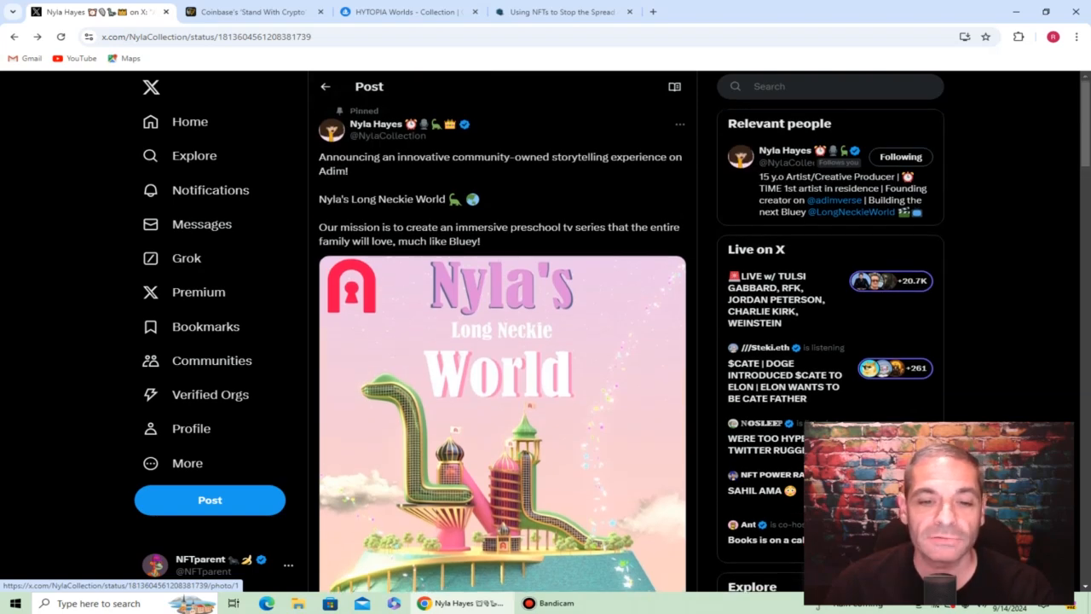
Bring up the Cointelegraph Coinbase 'Stand With Crypto' $6 million legal defense fund article and read its opening
click(256, 13)
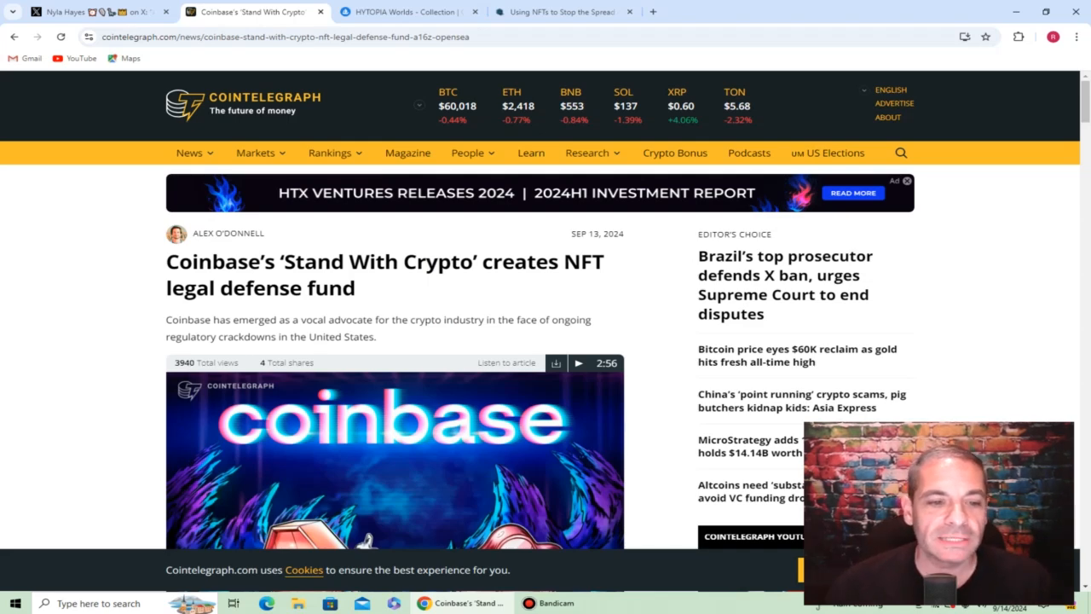
scroll(down, 3)
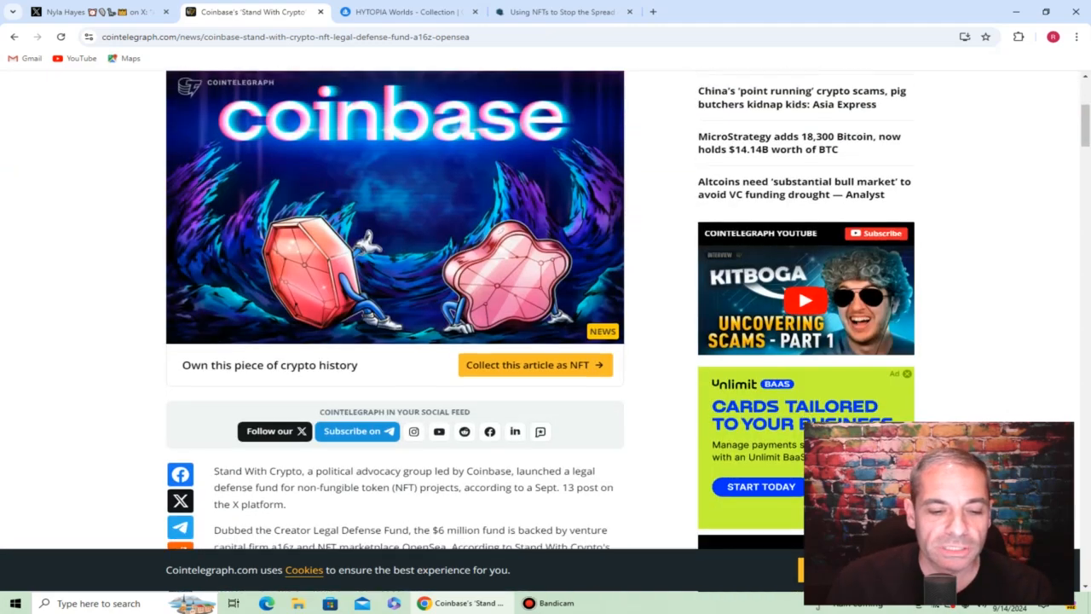
scroll(down, 3)
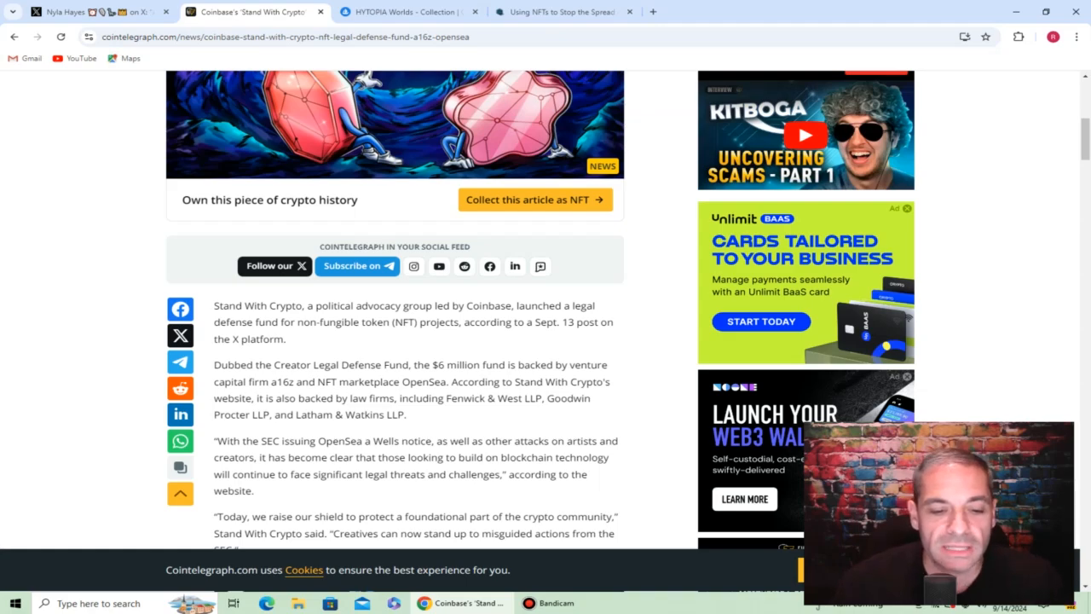
scroll(up, 3)
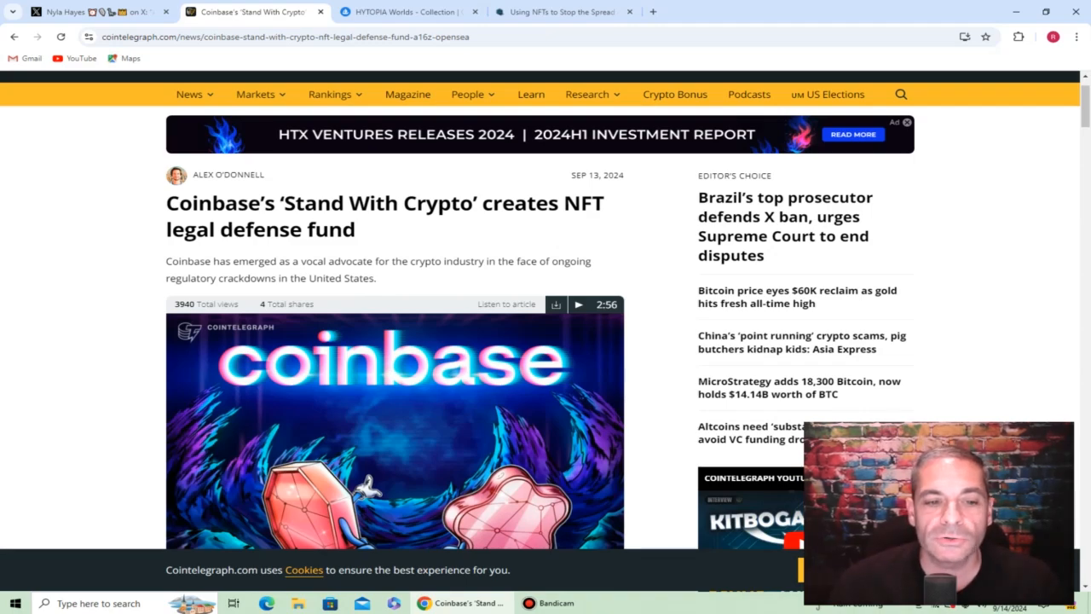
scroll(down, 3)
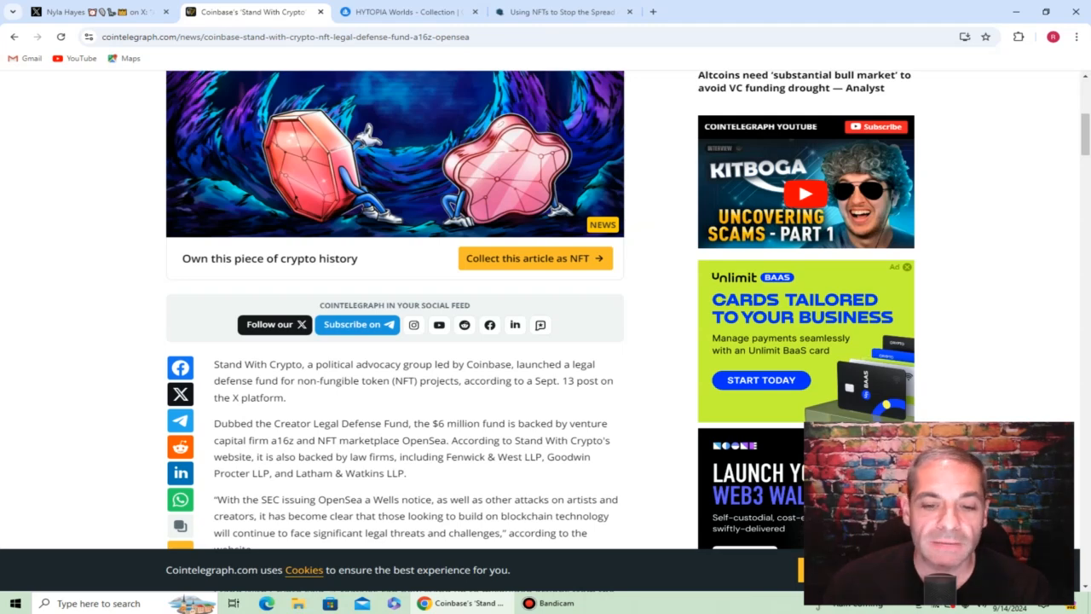
scroll(down, 3)
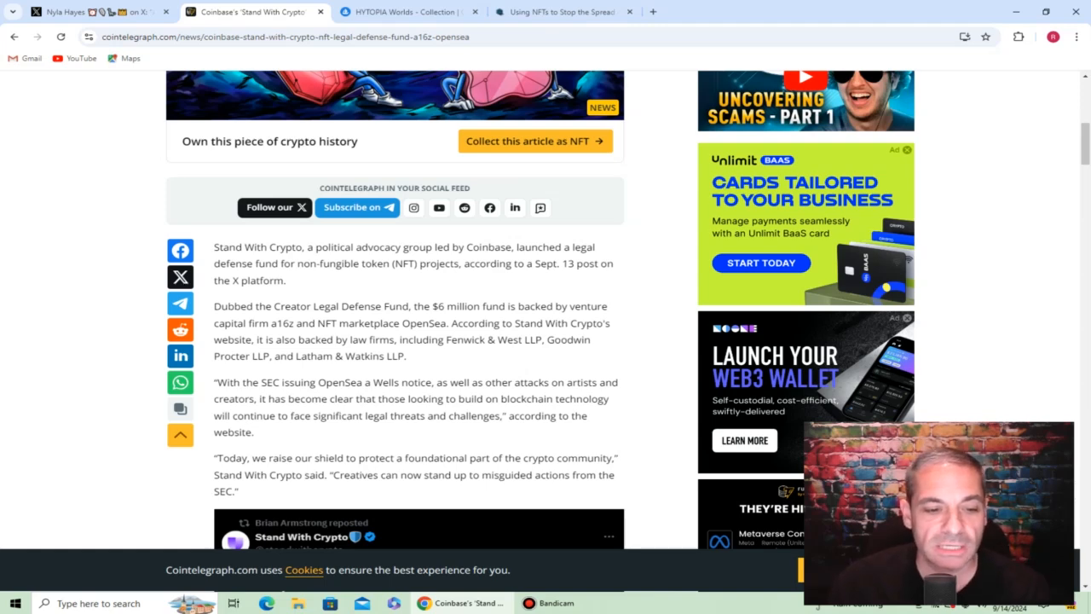
Read through the rest of the article, including the embedded posts
scroll(down, 3)
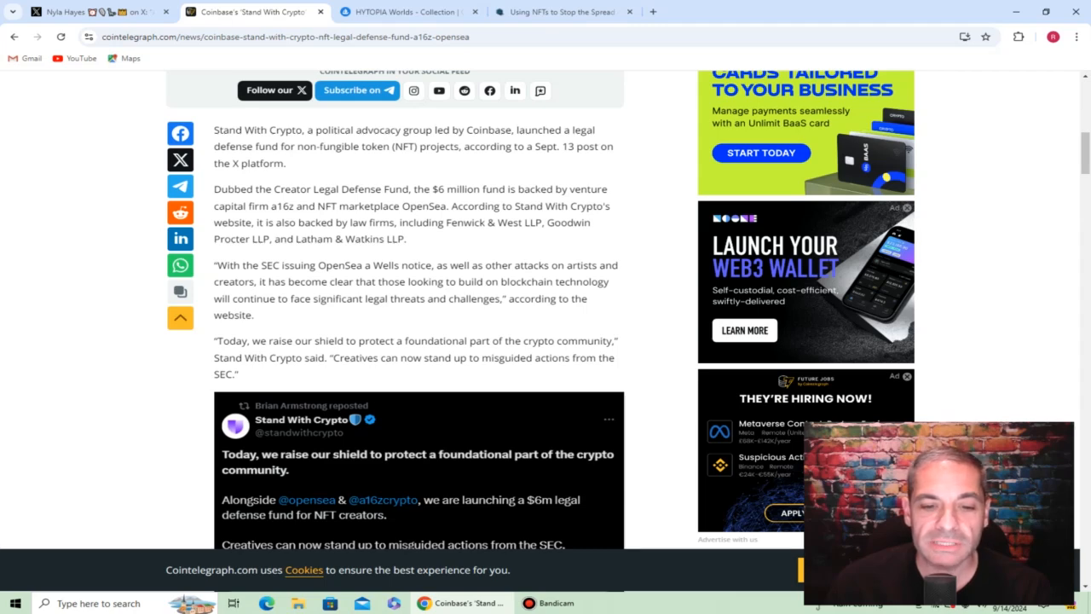
scroll(down, 3)
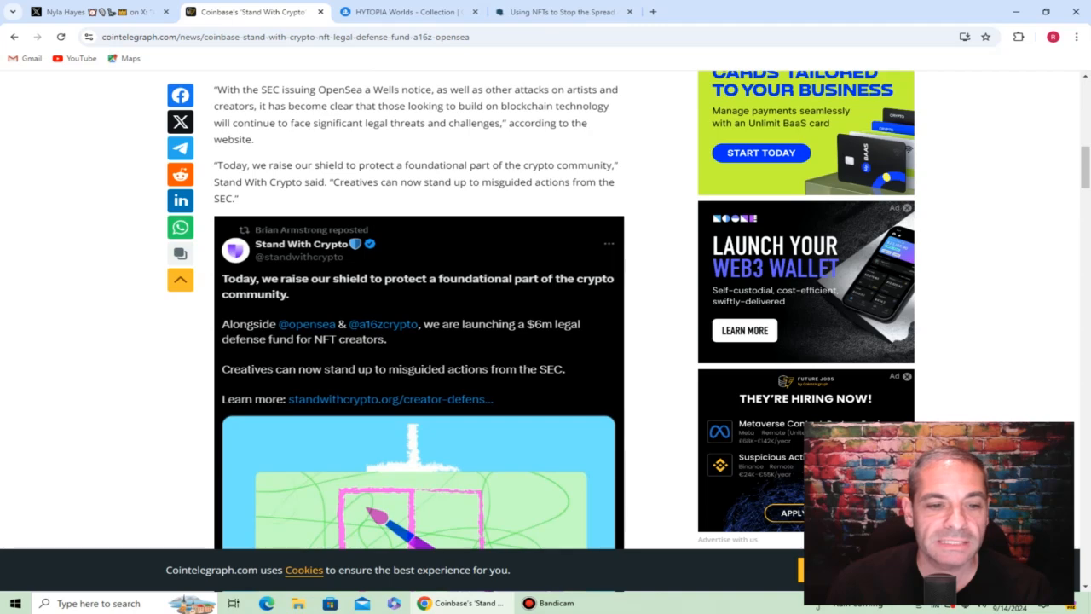
scroll(down, 3)
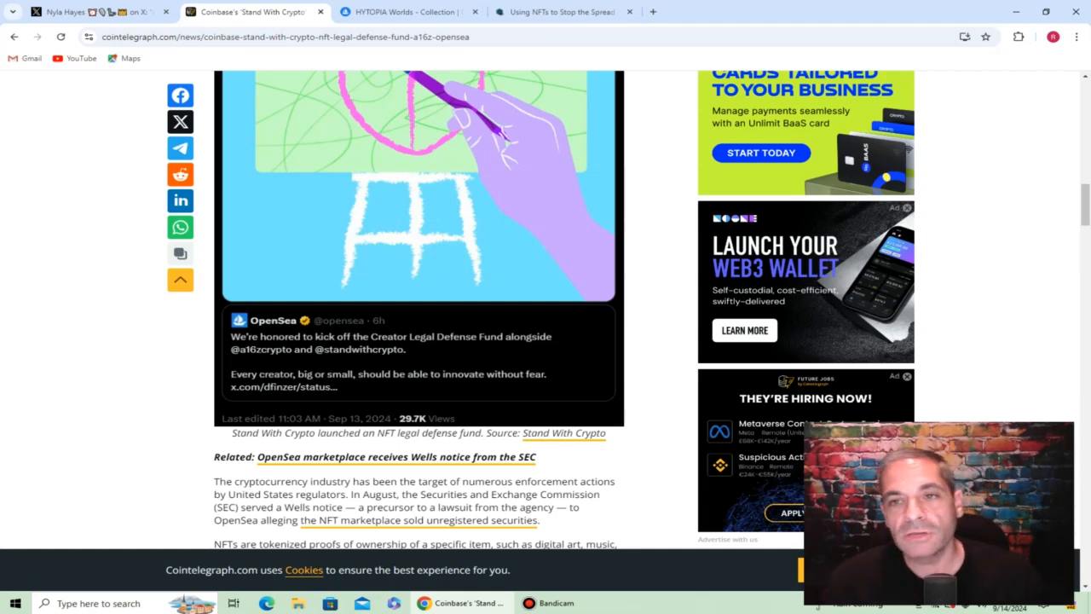
scroll(down, 3)
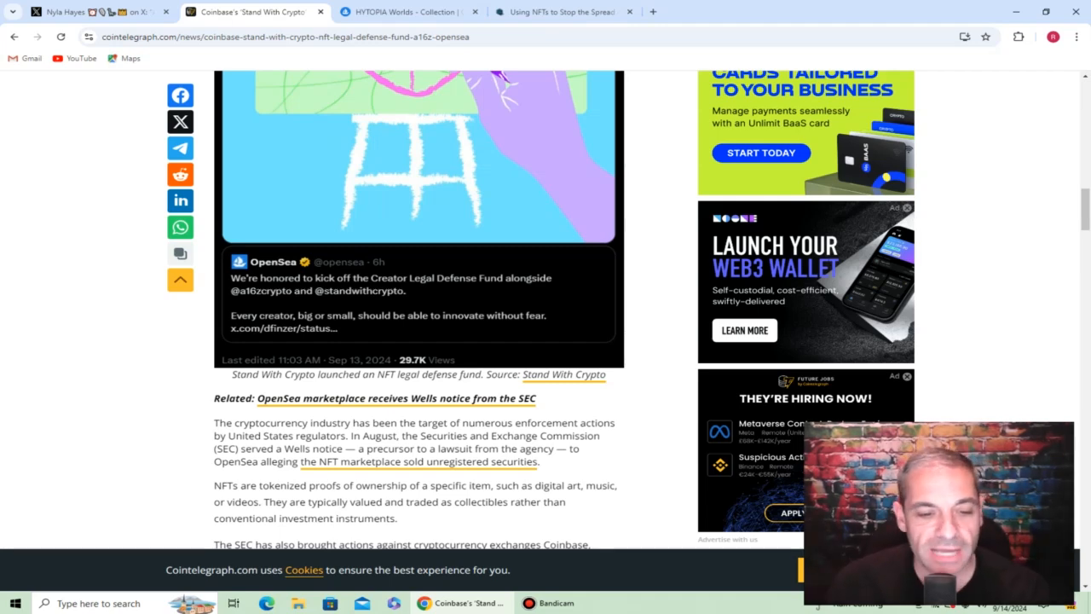
scroll(down, 3)
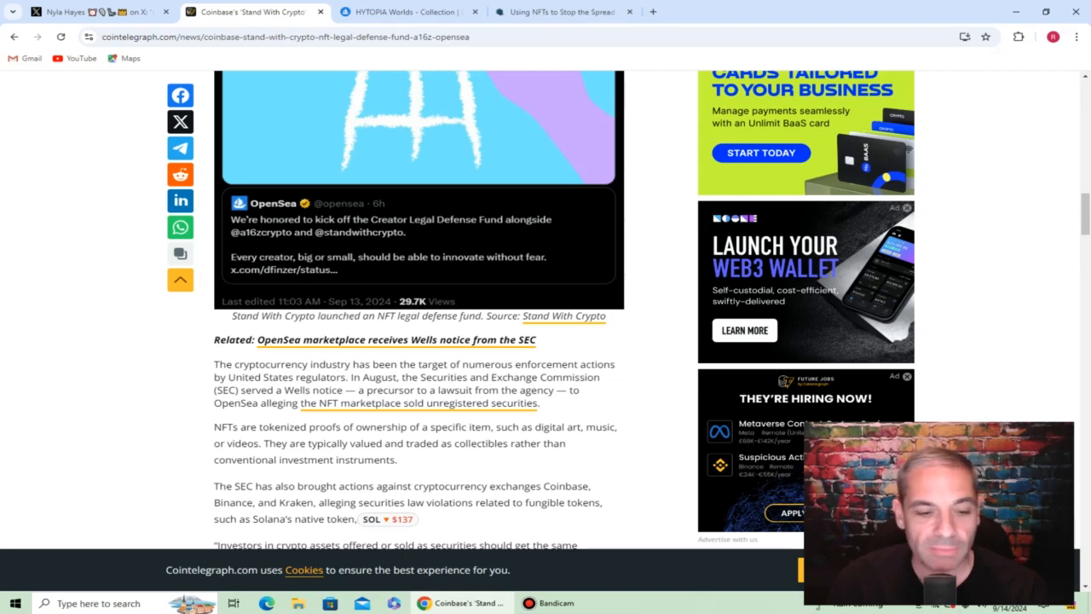
scroll(down, 3)
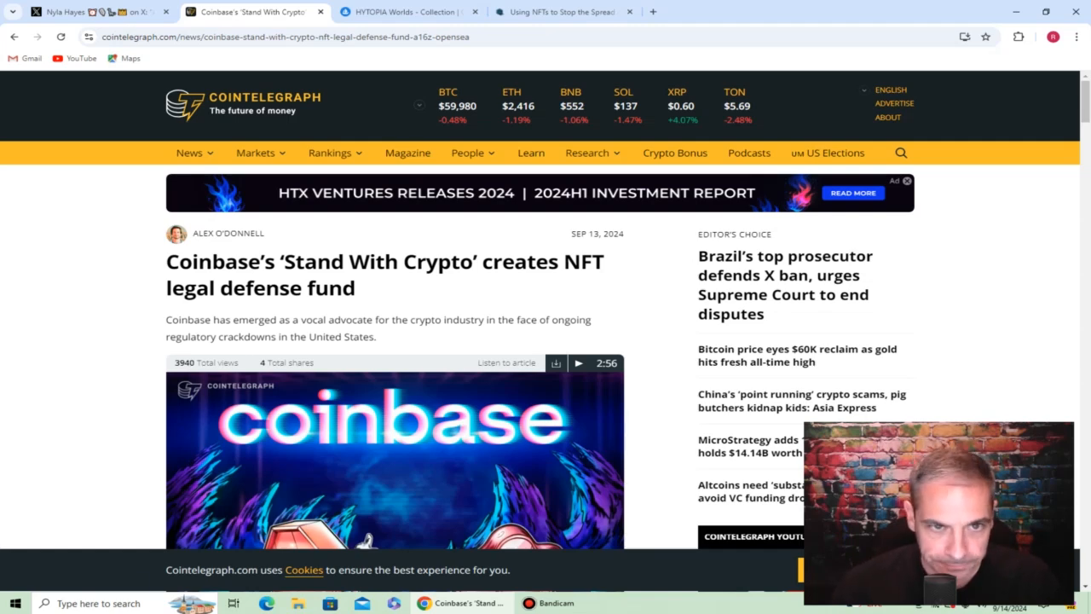
Show the HYTOPIA Worlds OpenSea collection with its description expanded and World items listed at 0.3699 ETH
click(426, 11)
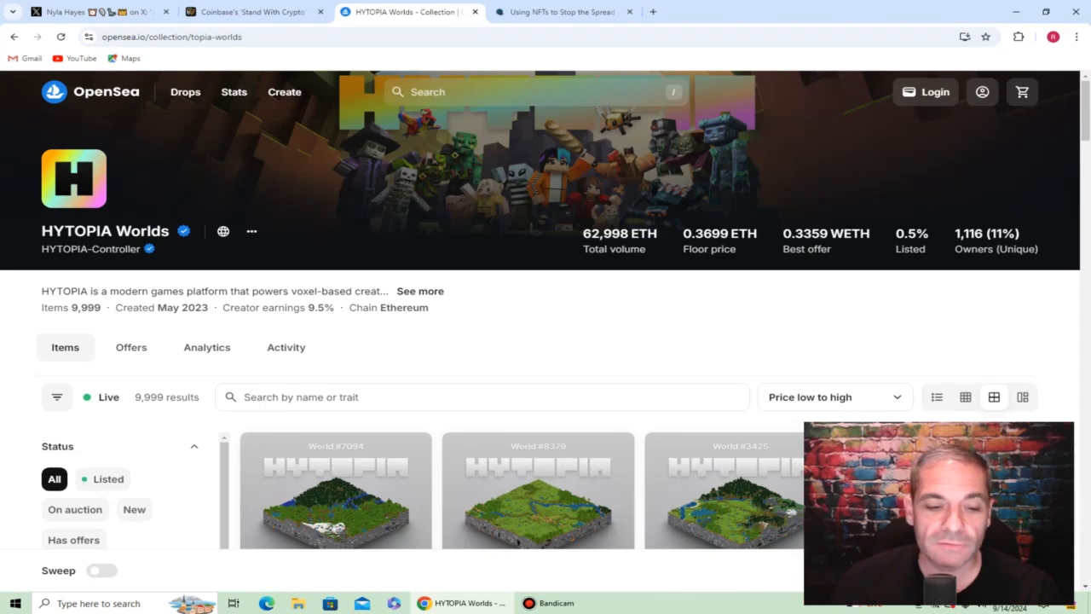
scroll(down, 3)
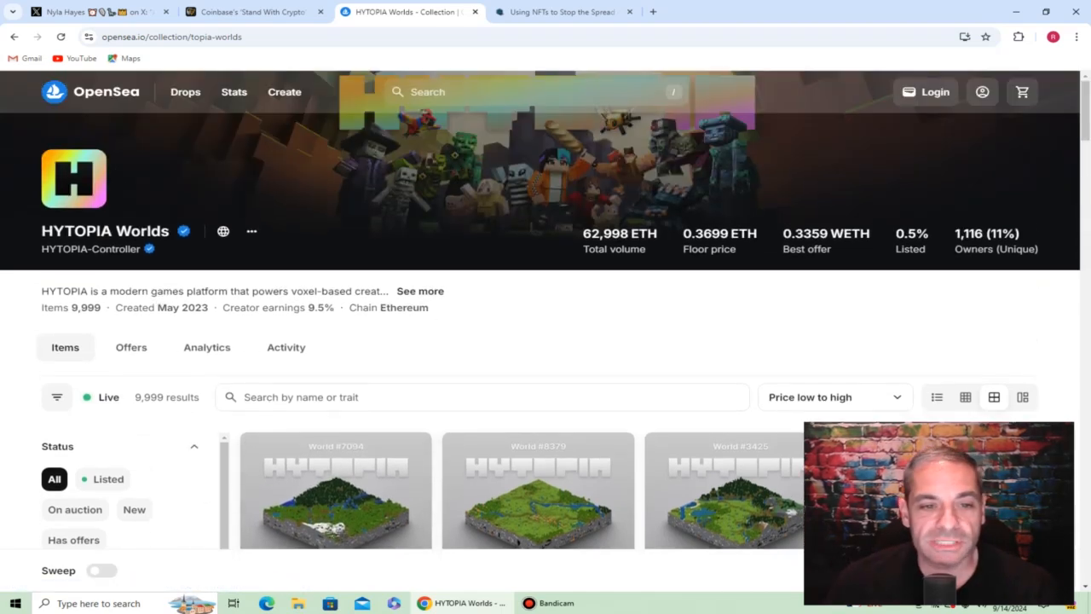
click(419, 290)
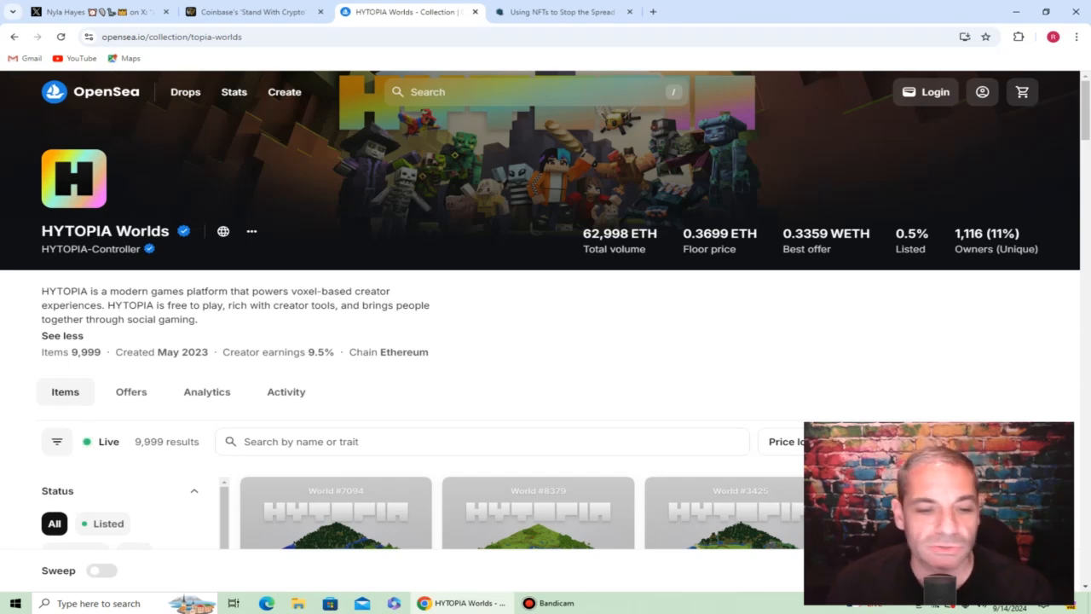
scroll(down, 3)
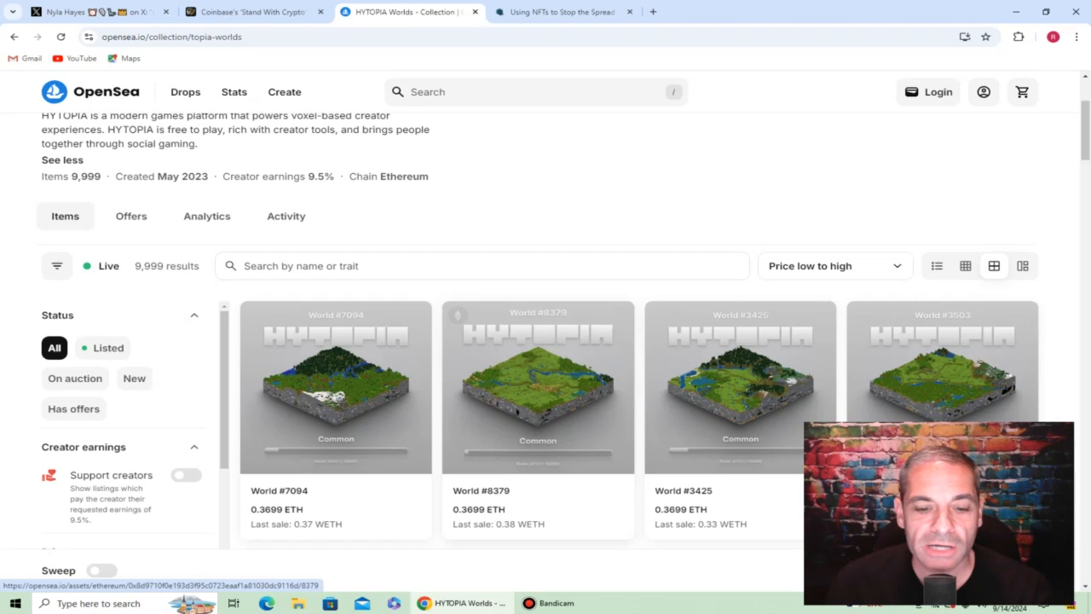
mouse_move(334, 384)
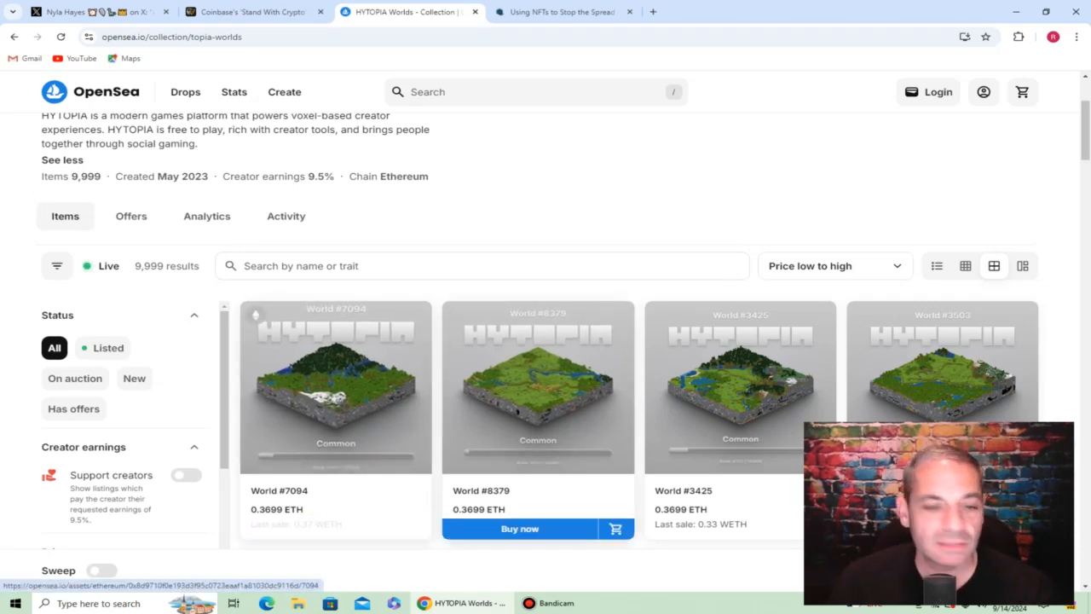
scroll(up, 3)
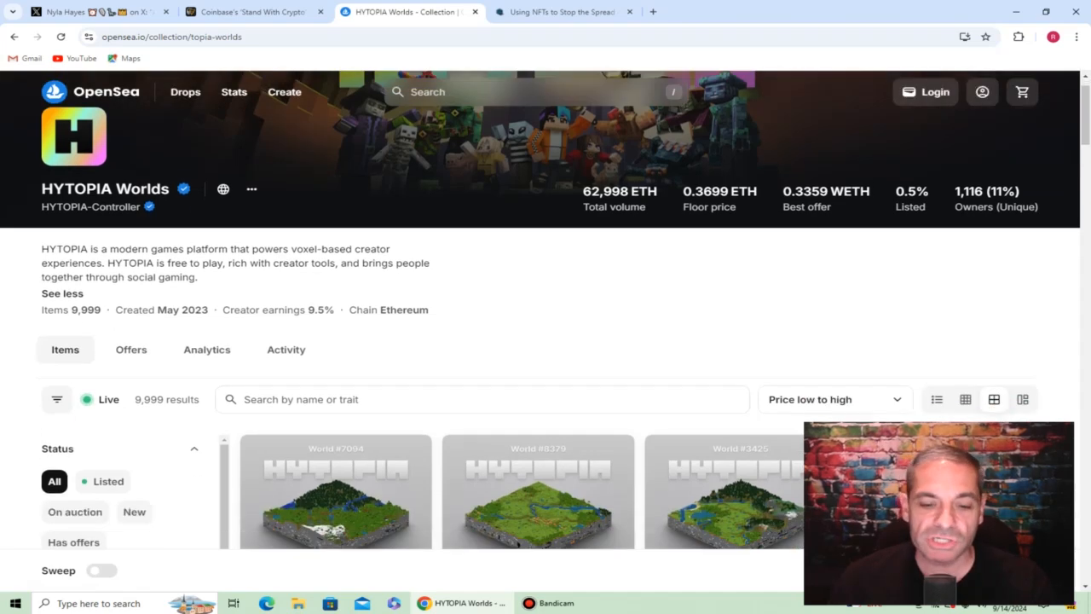
scroll(down, 3)
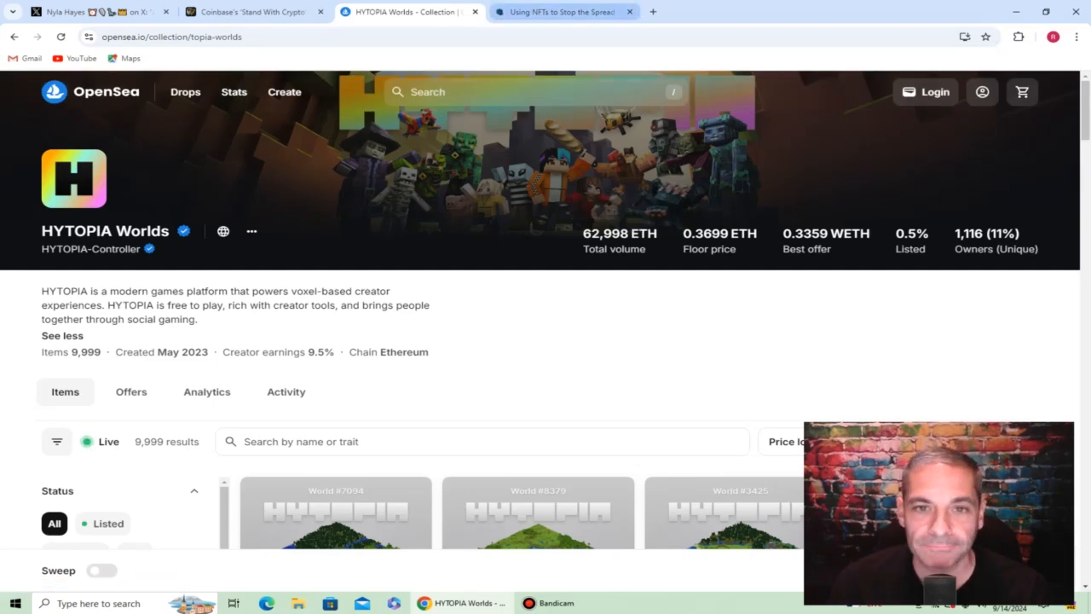
Read 'Using NFTs to Stop the Spread of Deepfakes' through its authenticity-certificate section and return to the headline
click(566, 14)
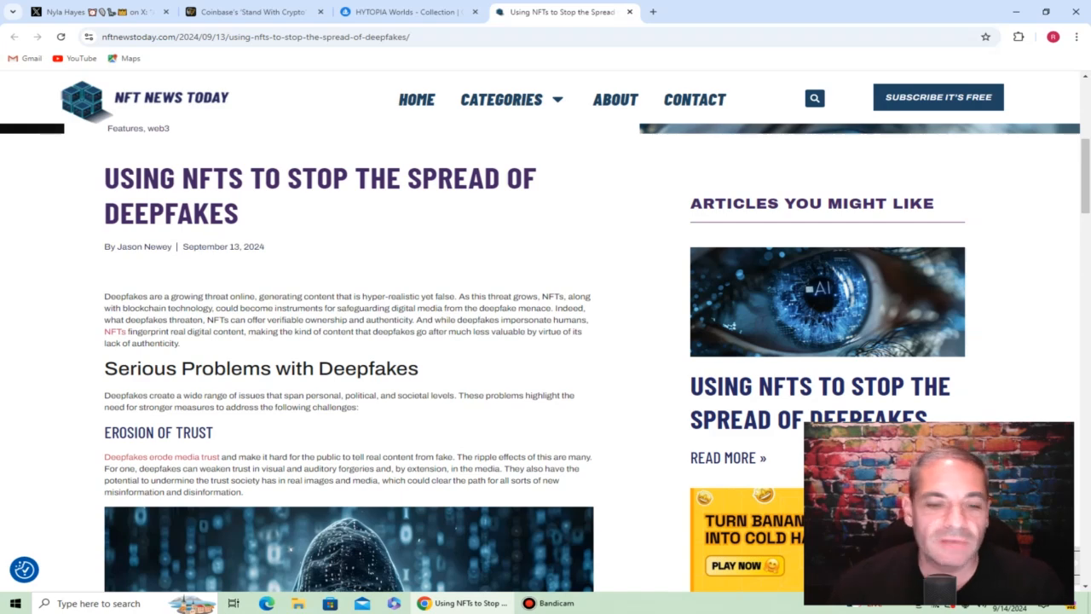
scroll(down, 3)
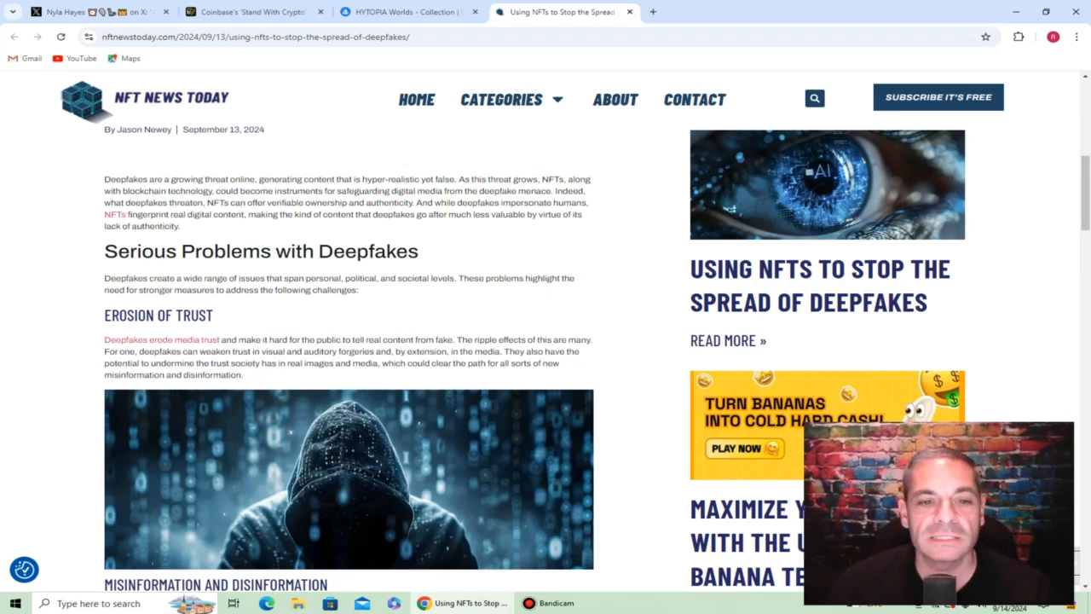
scroll(down, 3)
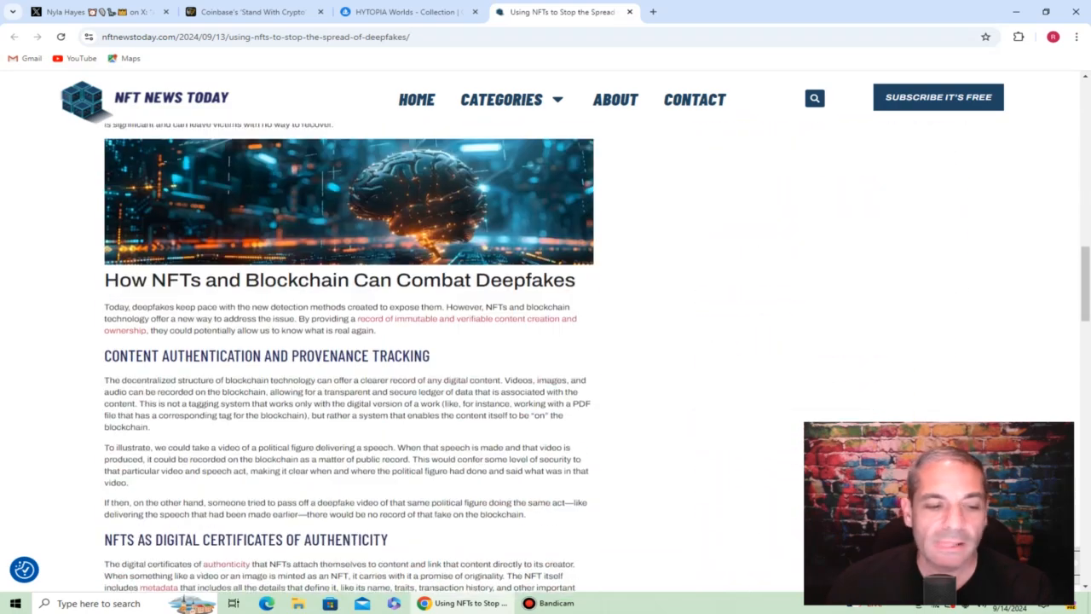
scroll(down, 3)
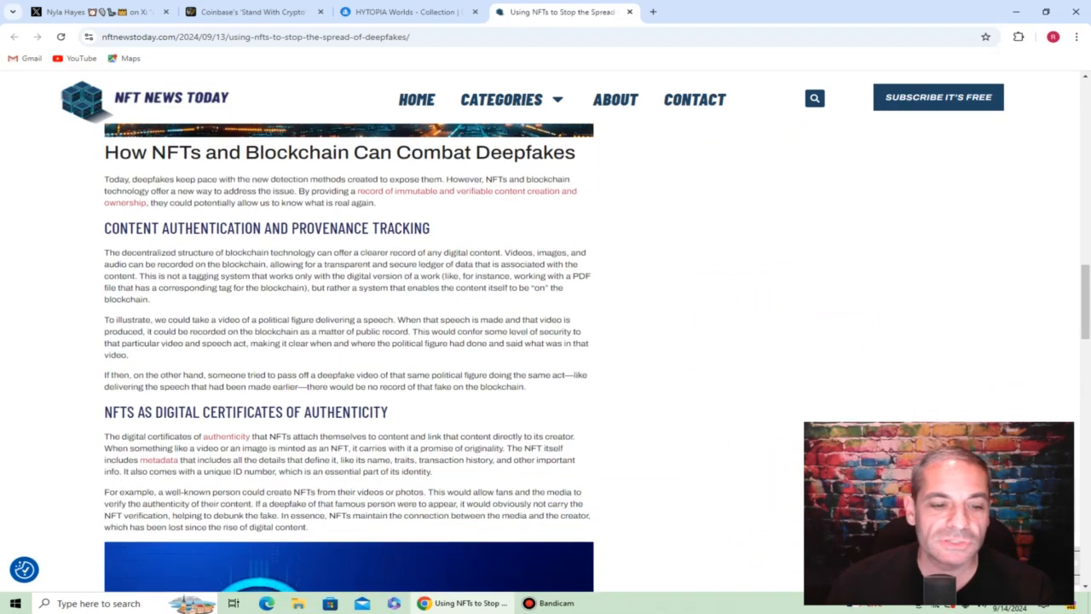
scroll(down, 3)
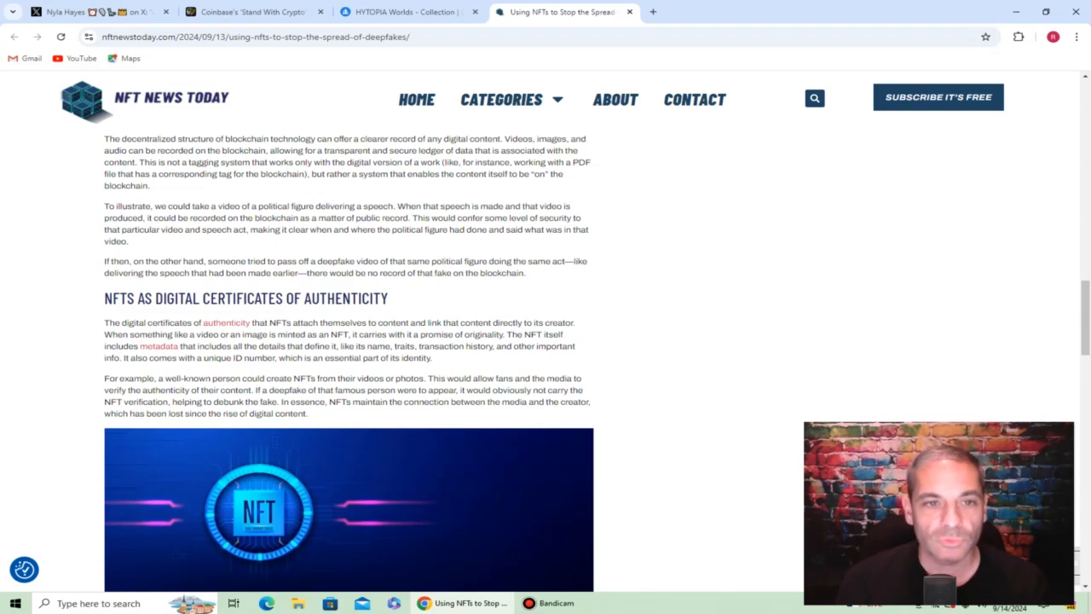
scroll(up, 3)
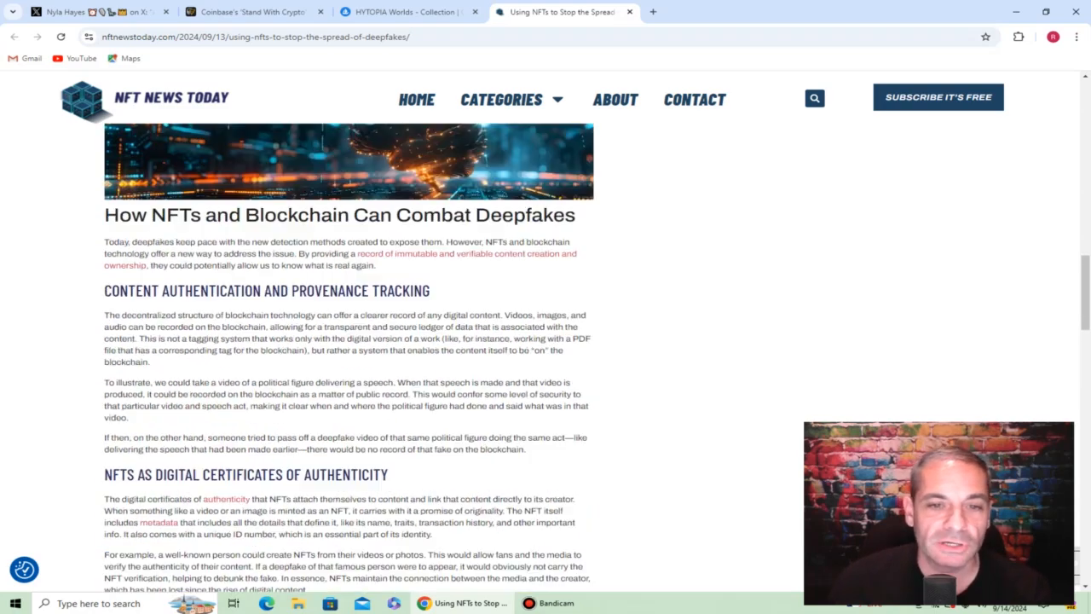
scroll(up, 3)
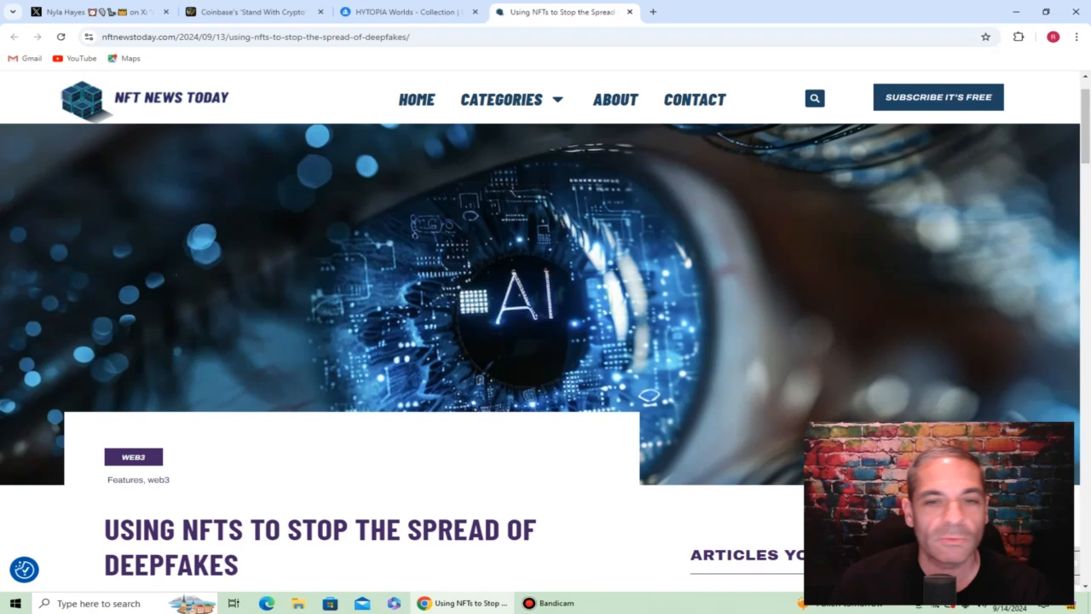